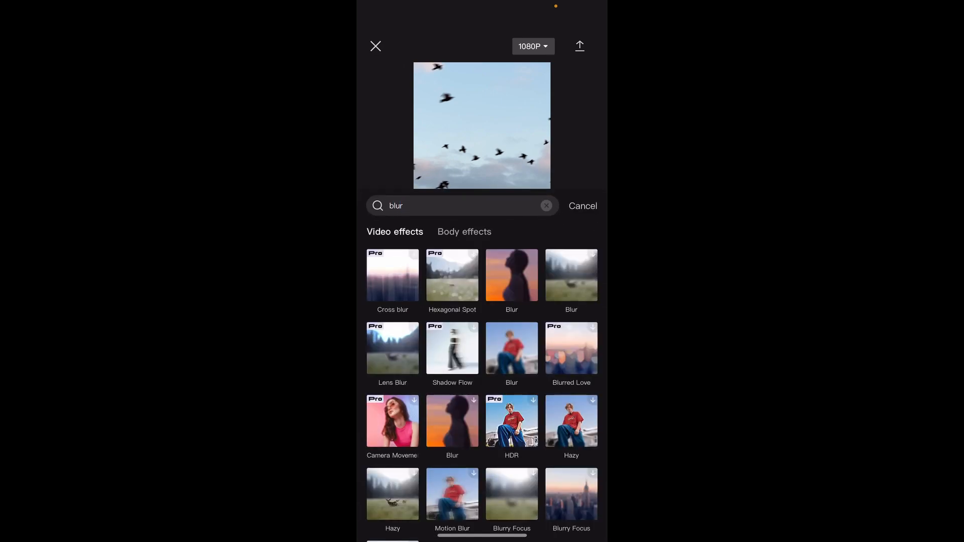
Preview the plain Blur effect from the search results, then apply it to the birds clip.
{"action": "left_click", "coordinate": [512, 274]}
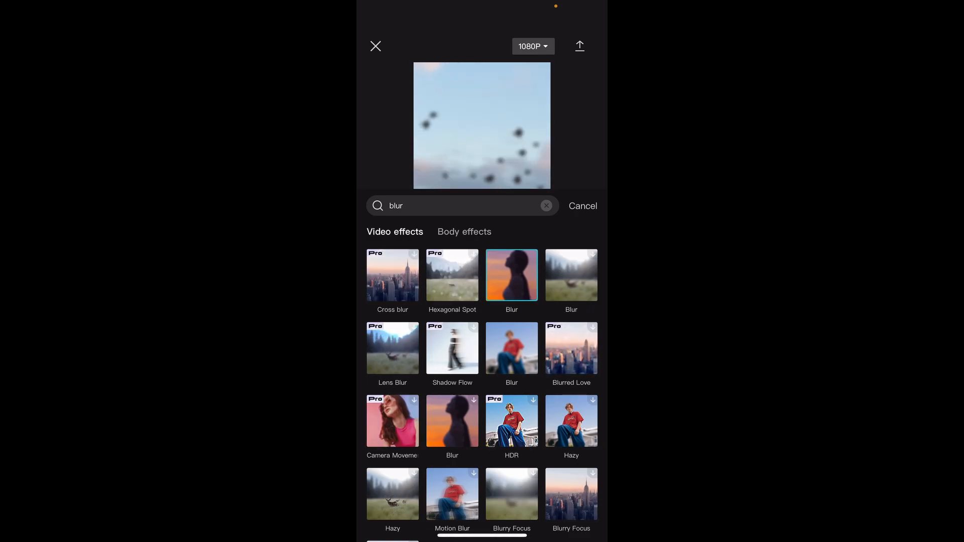
{"action": "left_click", "coordinate": [511, 274]}
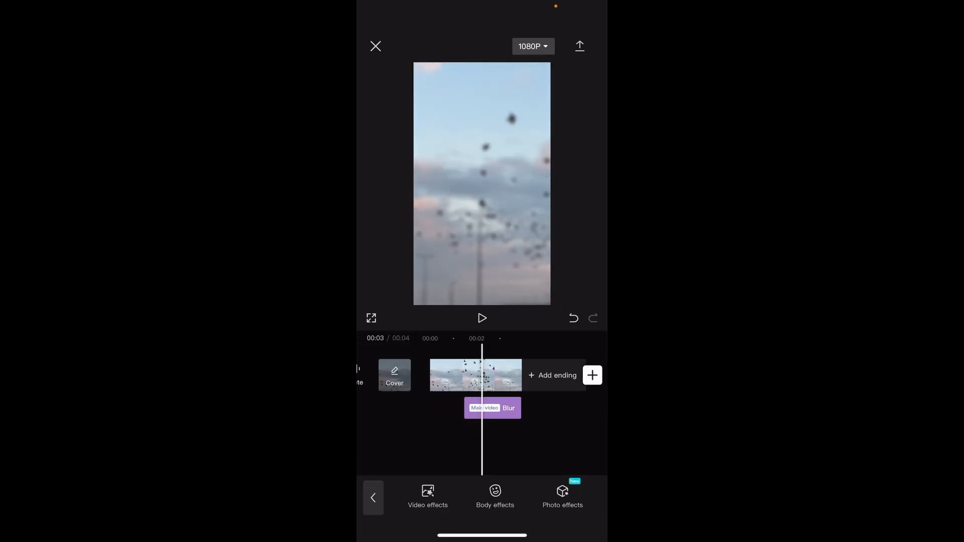
Select the Blur effect strip and trim its end so it spans only part of the clip.
{"action": "left_click", "coordinate": [507, 408]}
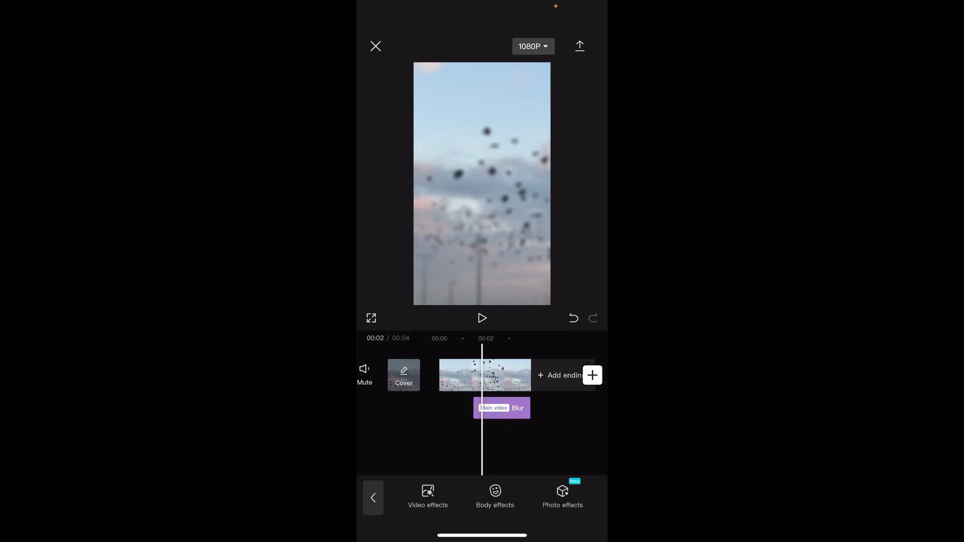
{"action": "left_click", "coordinate": [501, 408]}
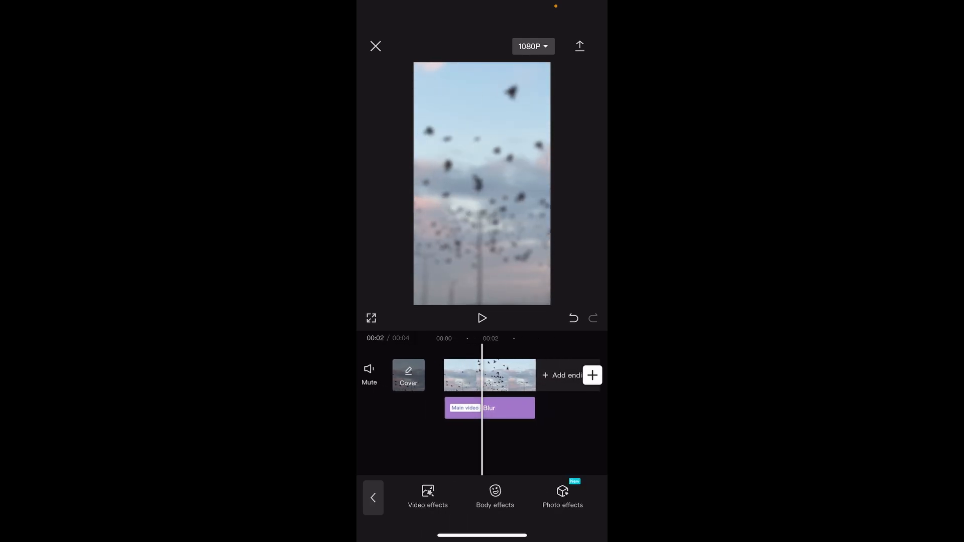
{"action": "left_click", "coordinate": [490, 408]}
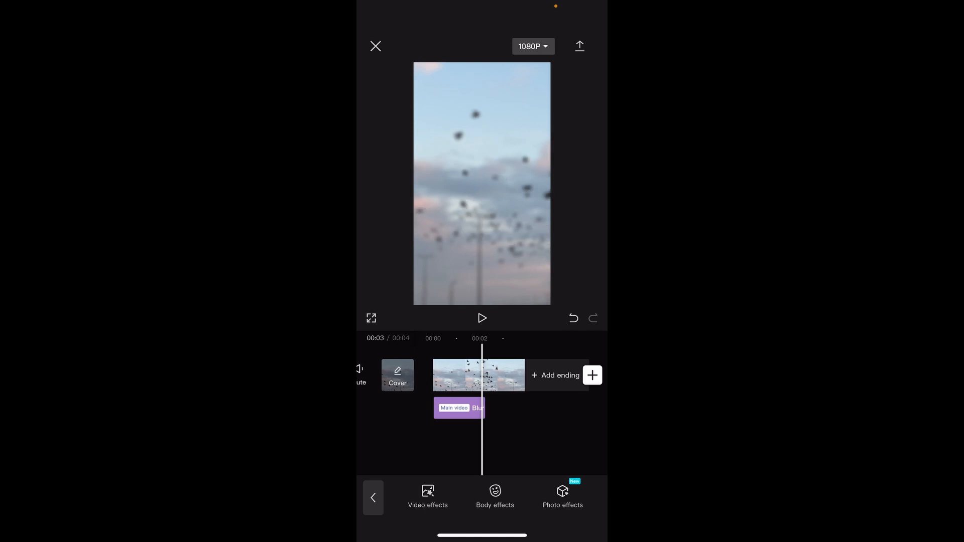
{"action": "left_click", "coordinate": [452, 408]}
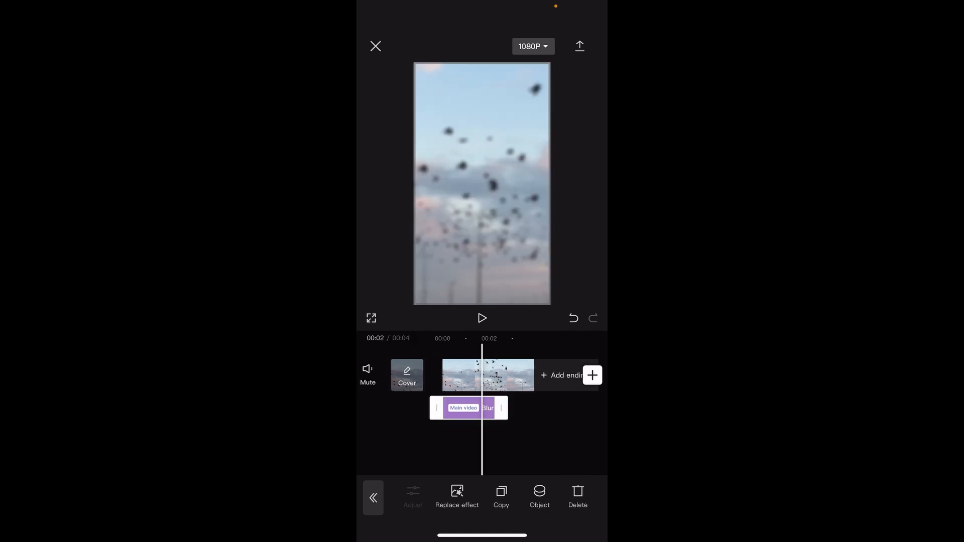